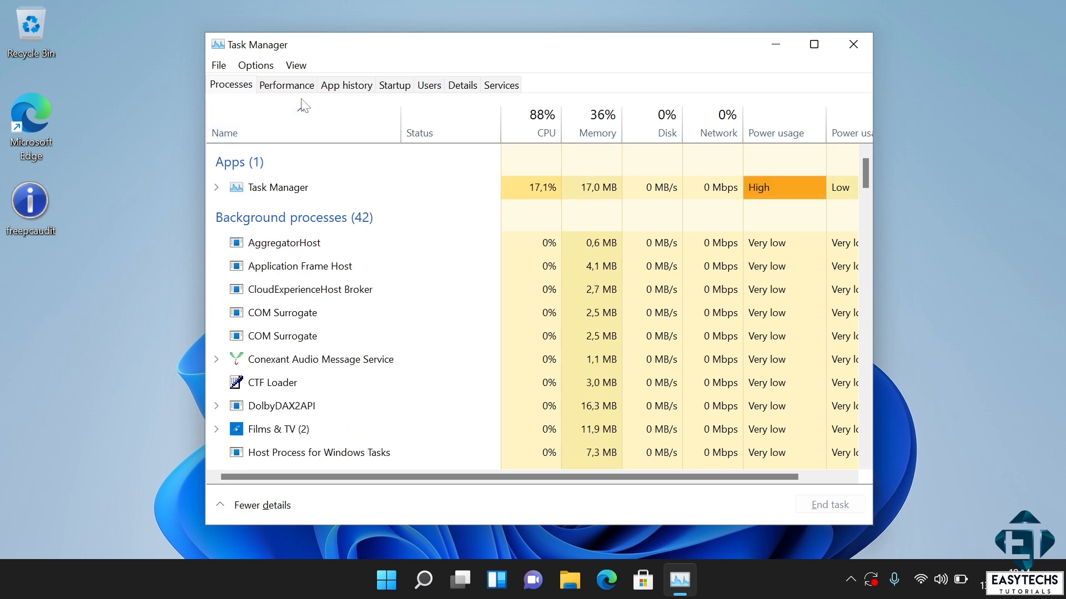
- Show the Memory performance page: 8.0 GB, 1867 MHz, 2 of 2 slots, form factor Row of chips
{"action": "left_click", "coordinate": [287, 85]}
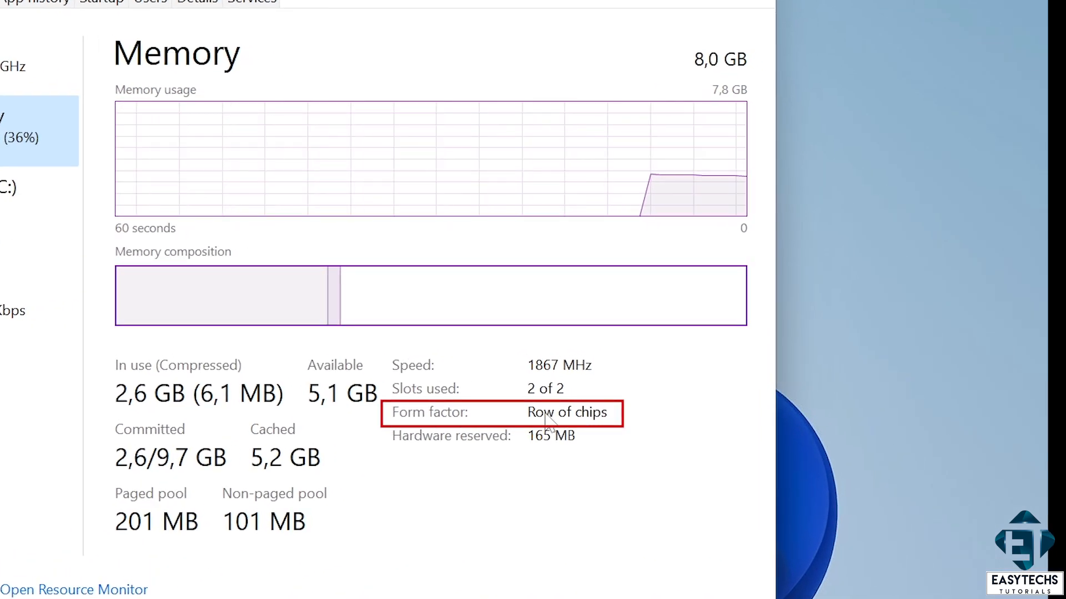
{"action": "mouse_move", "coordinate": [606, 458]}
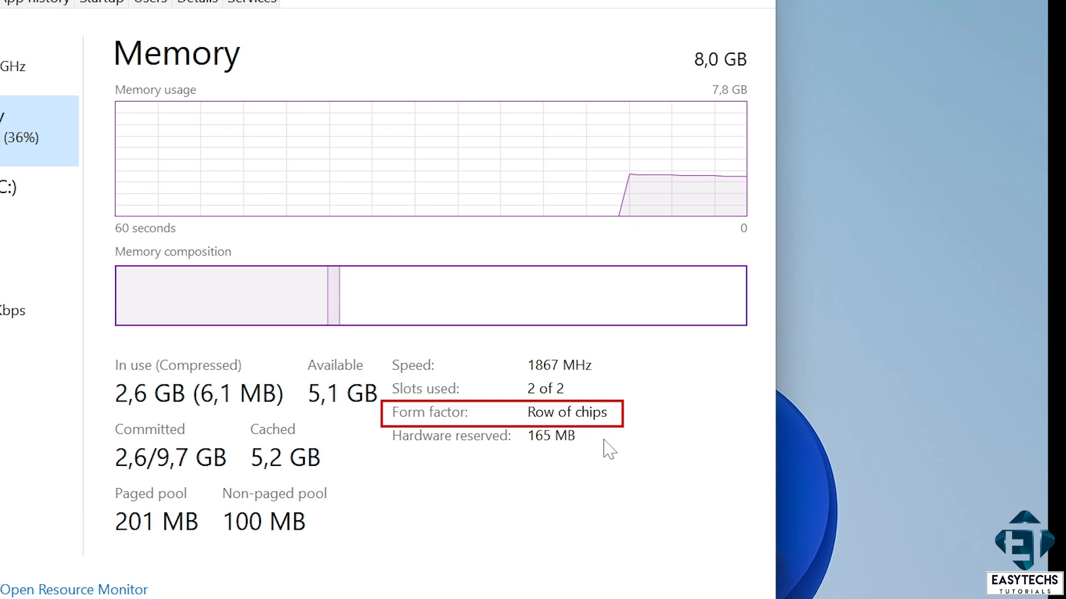